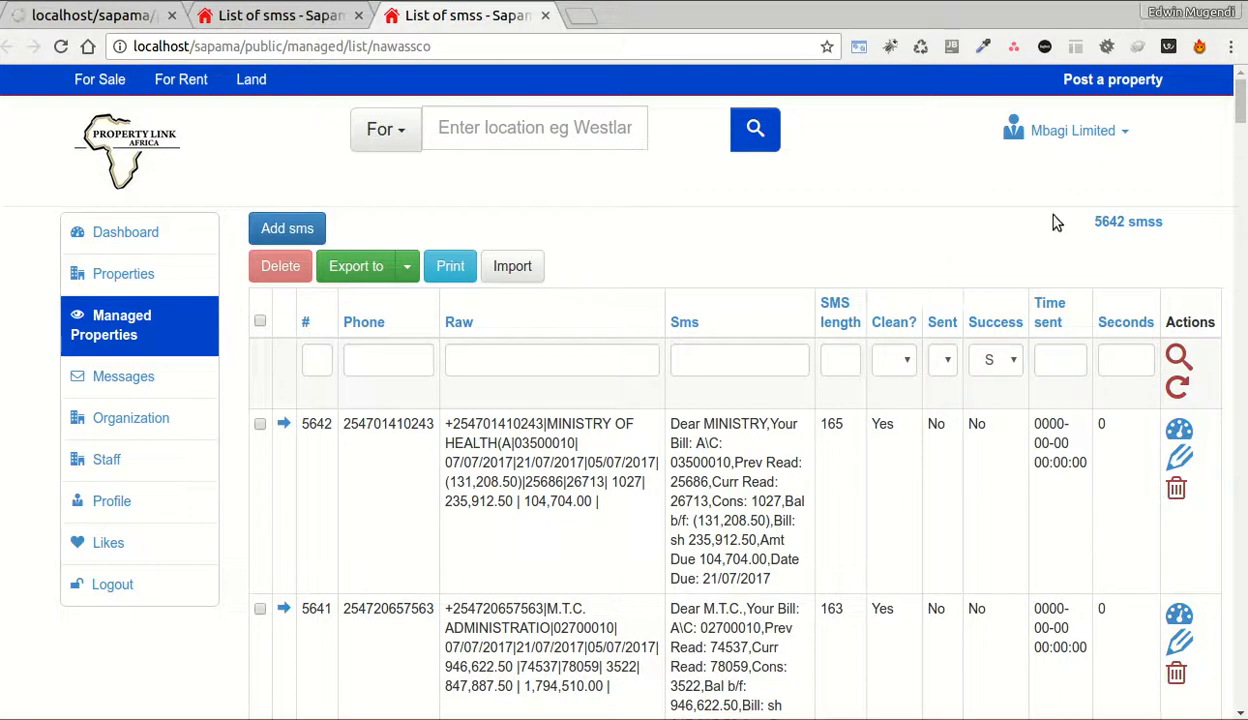
pyautogui.moveTo(1090, 232)
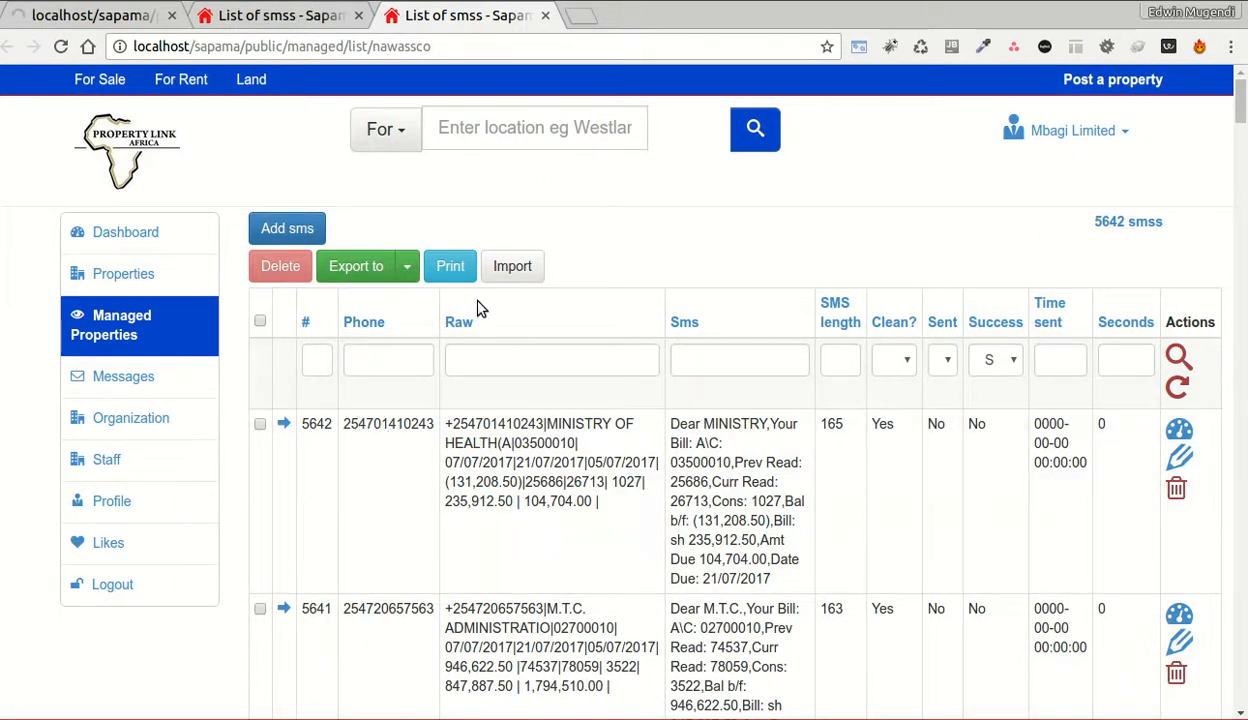
# Filter the SMS list to Sent = Yes and Success = Yes and reload, reaching a count of 360.
pyautogui.moveTo(446, 424); pyautogui.dragTo(600, 500)
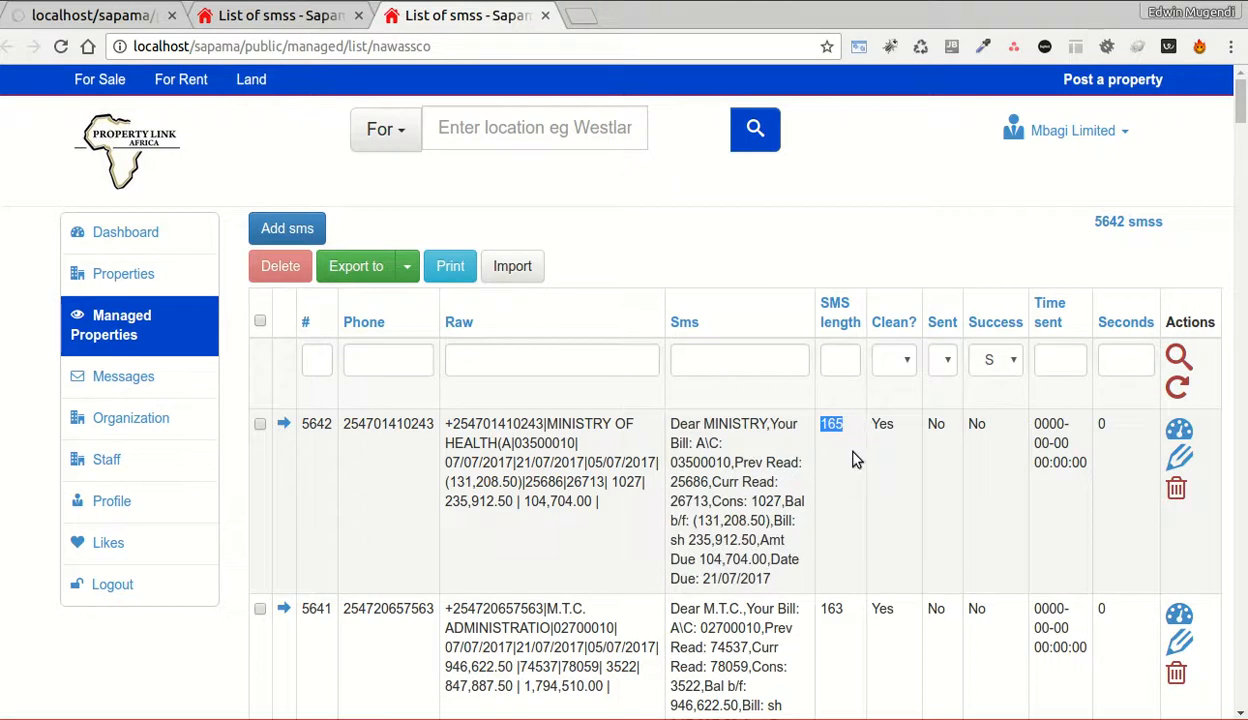
pyautogui.scroll(-3)
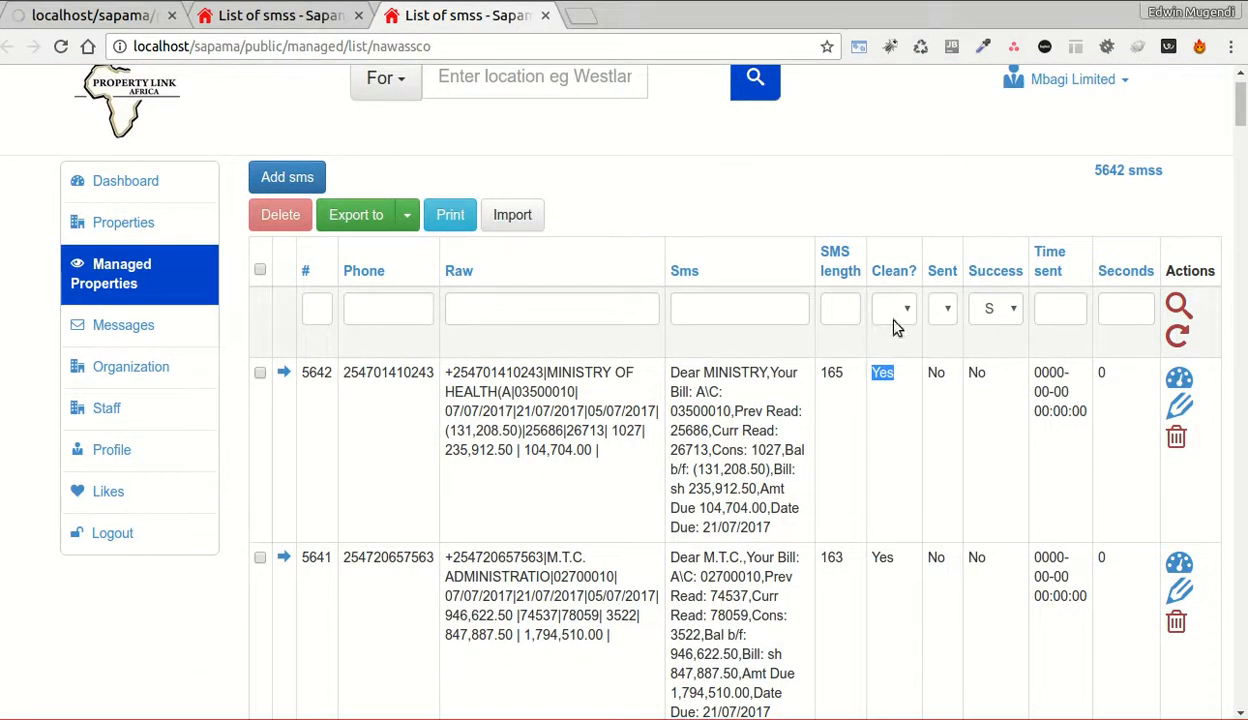
pyautogui.scroll(-3)
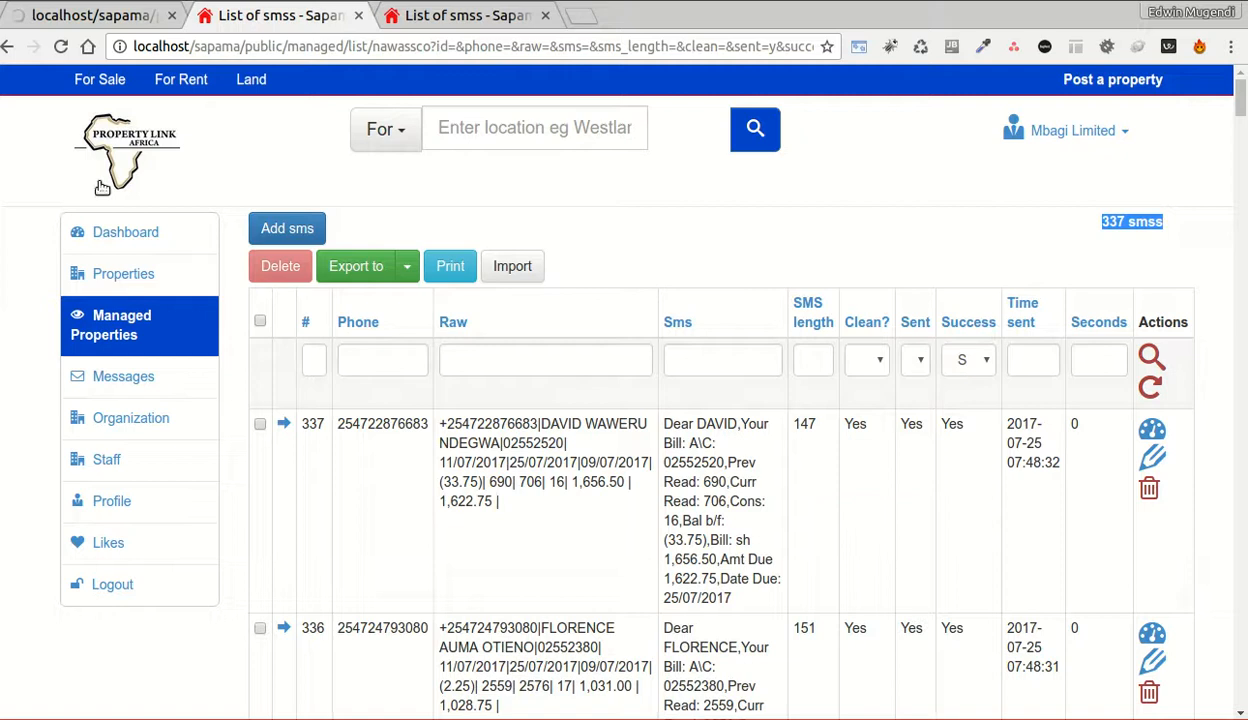
pyautogui.moveTo(1092, 236)
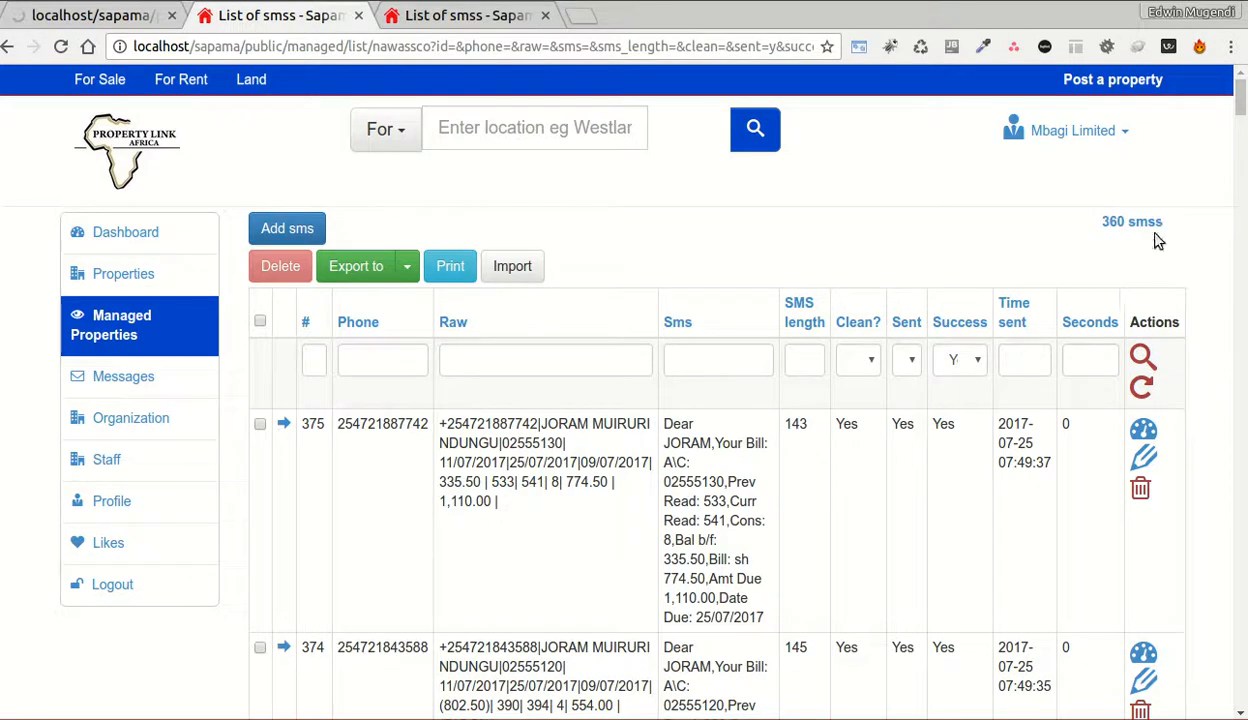
pyautogui.scroll(-3)
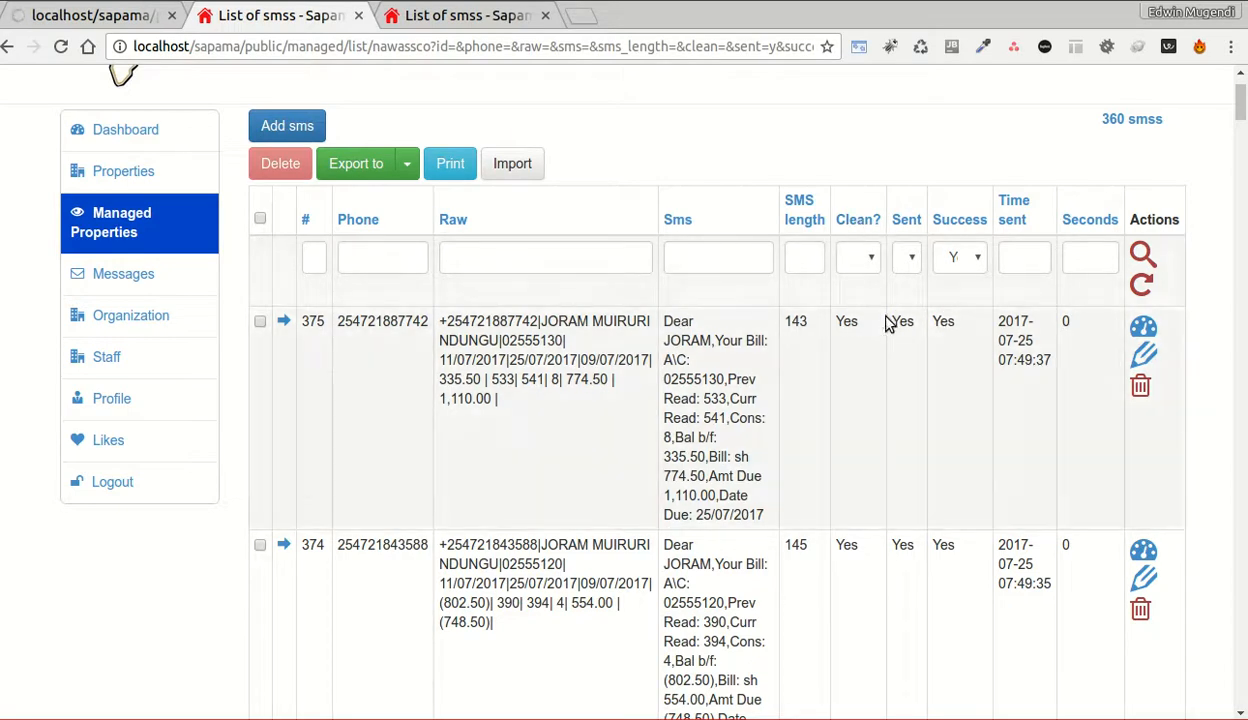
pyautogui.moveTo(988, 332)
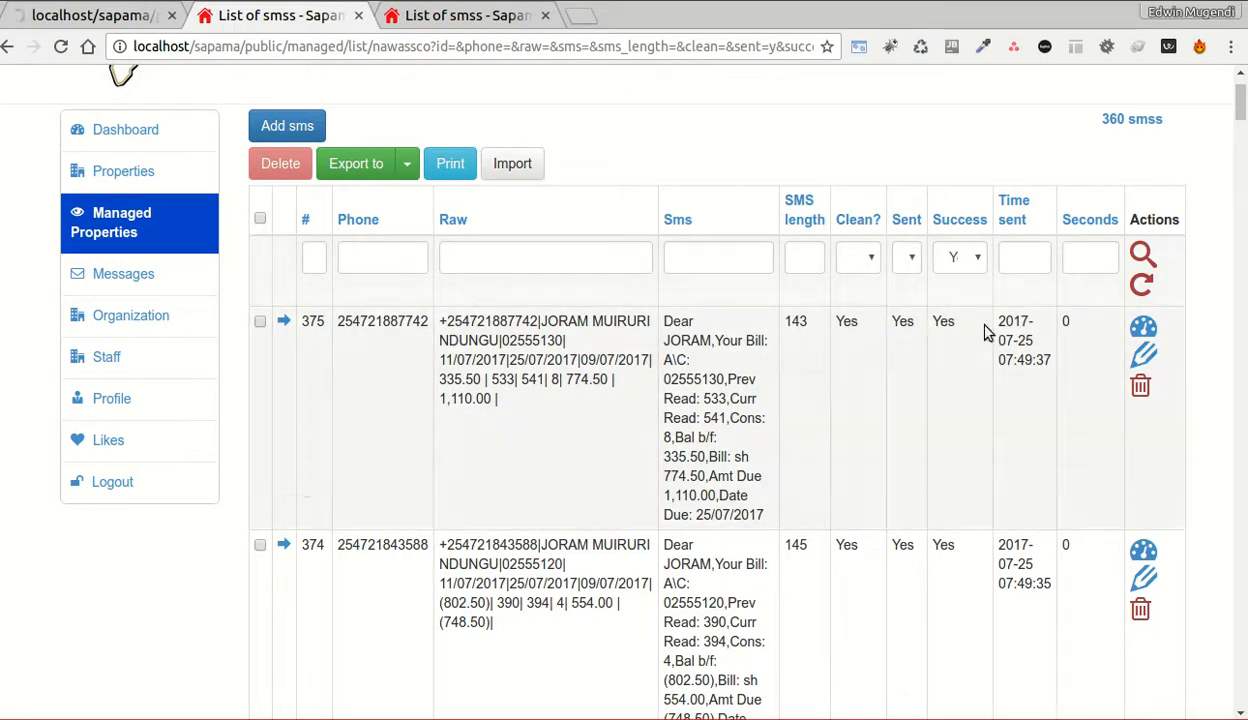
pyautogui.doubleClick(1012, 320)
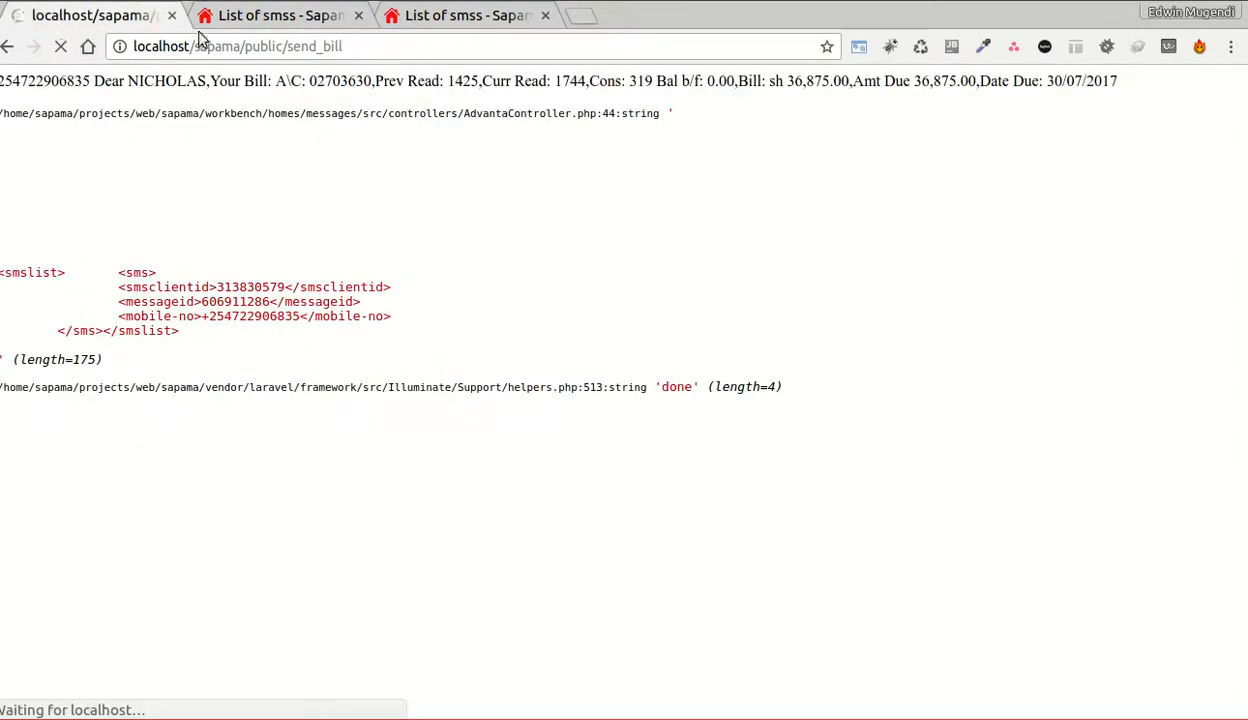
pyautogui.click(280, 16)
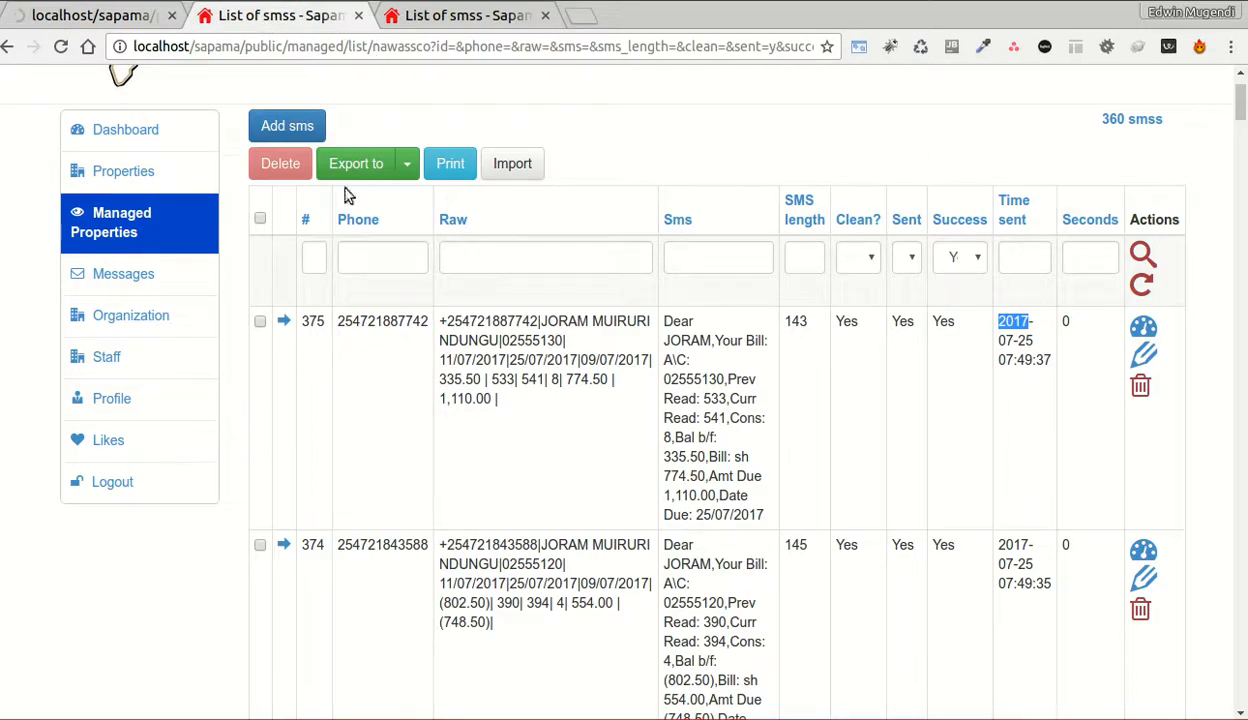